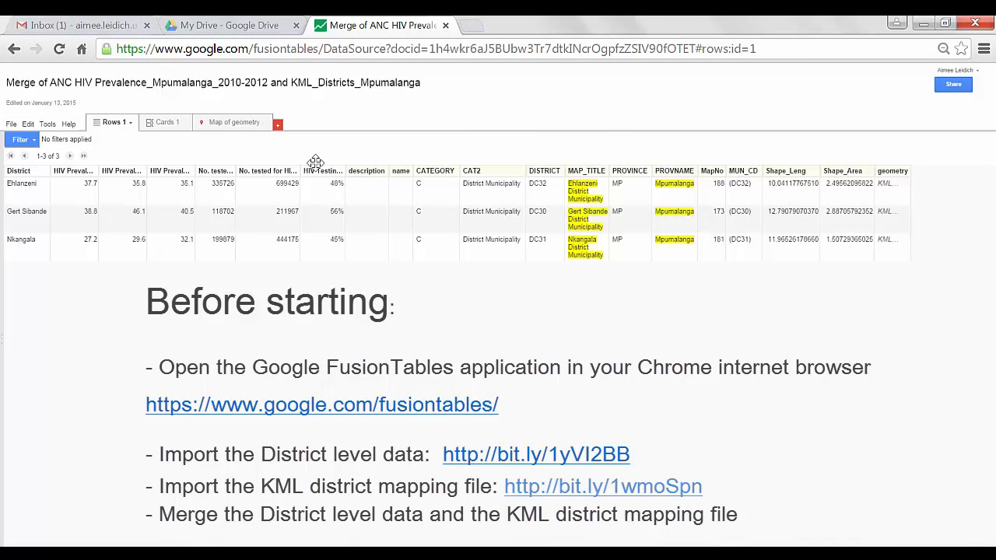
pyautogui.moveTo(44, 285)
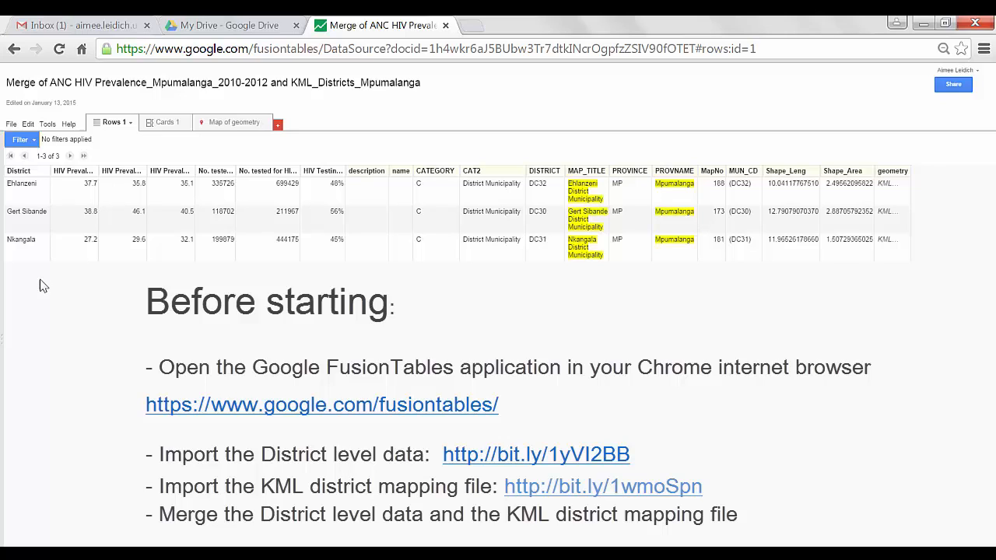
pyautogui.moveTo(224, 155)
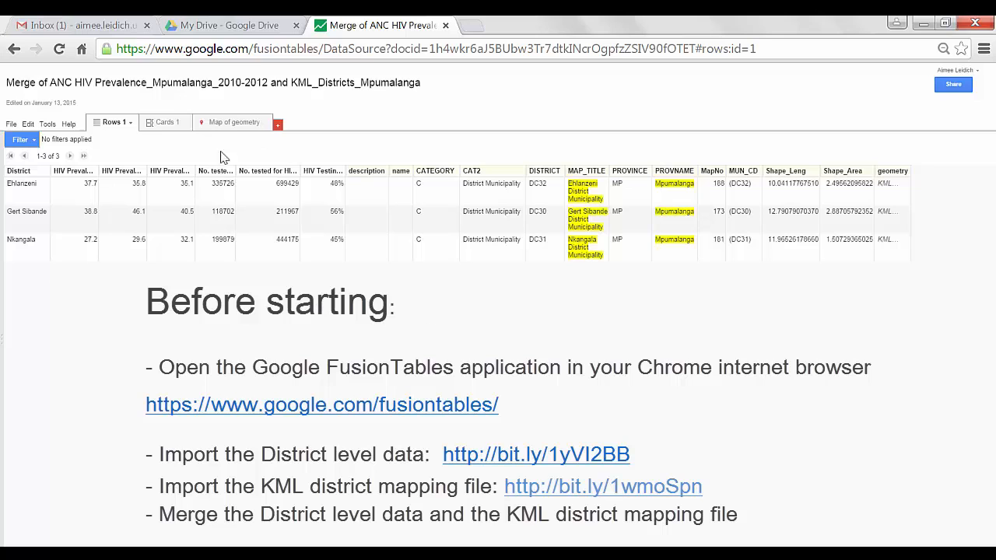
pyautogui.moveTo(666, 329)
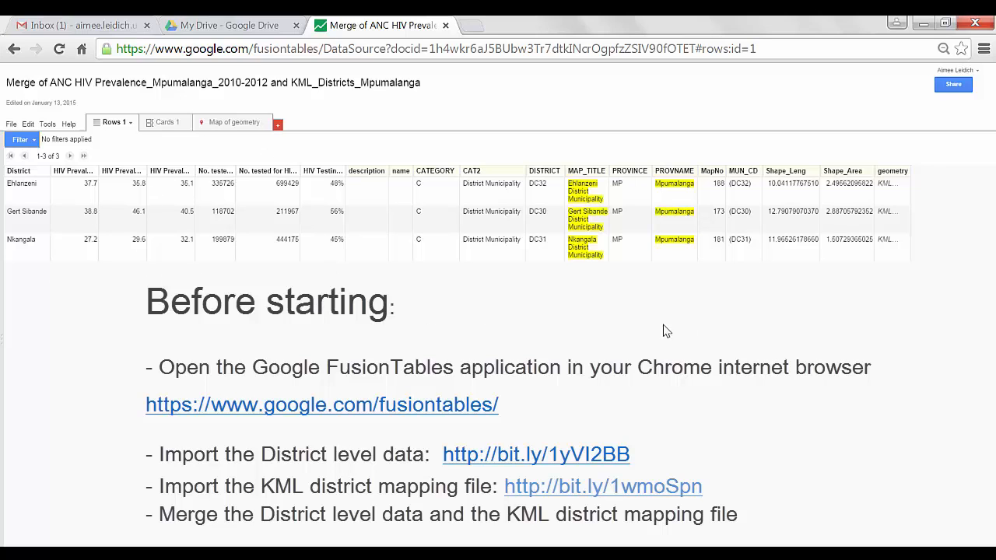
pyautogui.moveTo(645, 342)
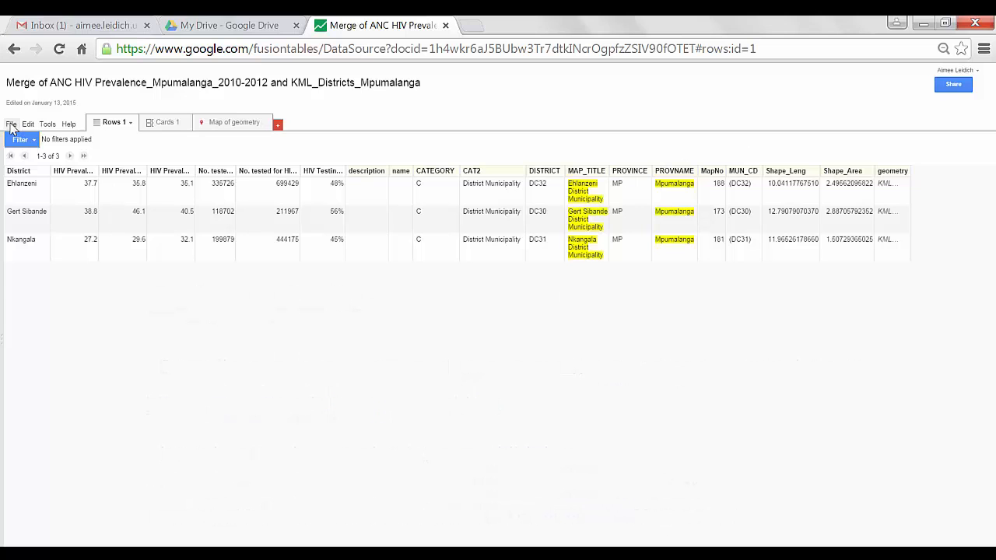
# Step: Download all rows of the merged table as a CSV via File > Download
pyautogui.click(11, 125)
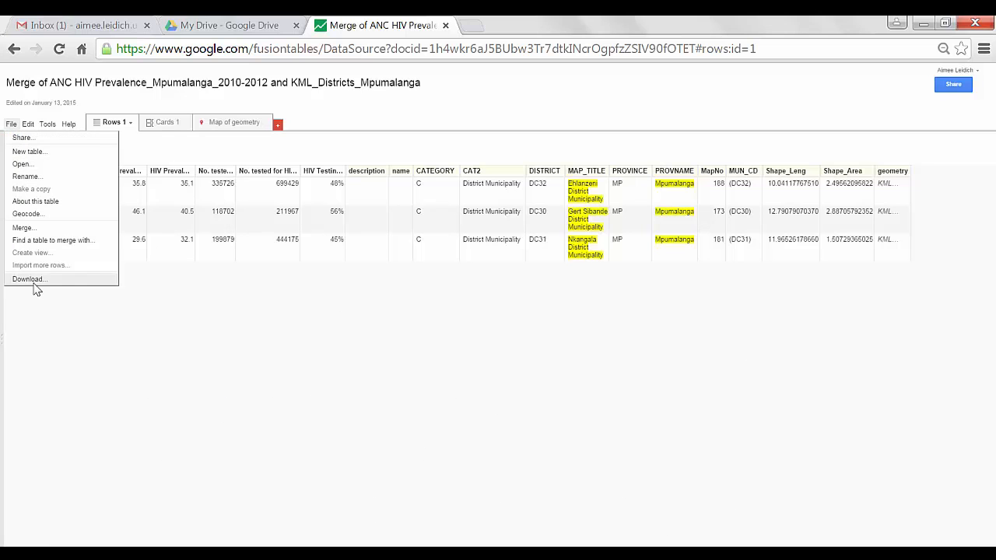
pyautogui.click(30, 280)
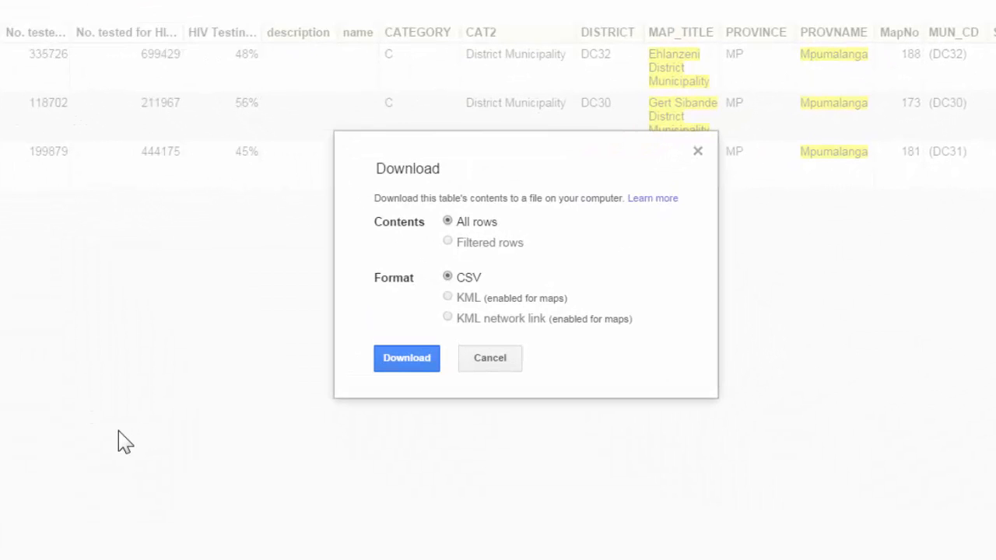
pyautogui.moveTo(426, 225)
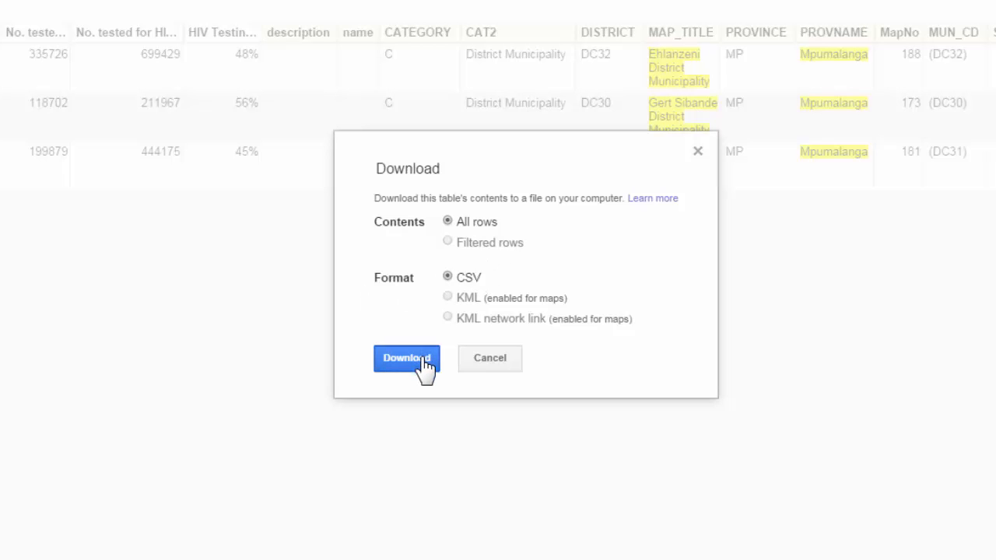
pyautogui.click(406, 357)
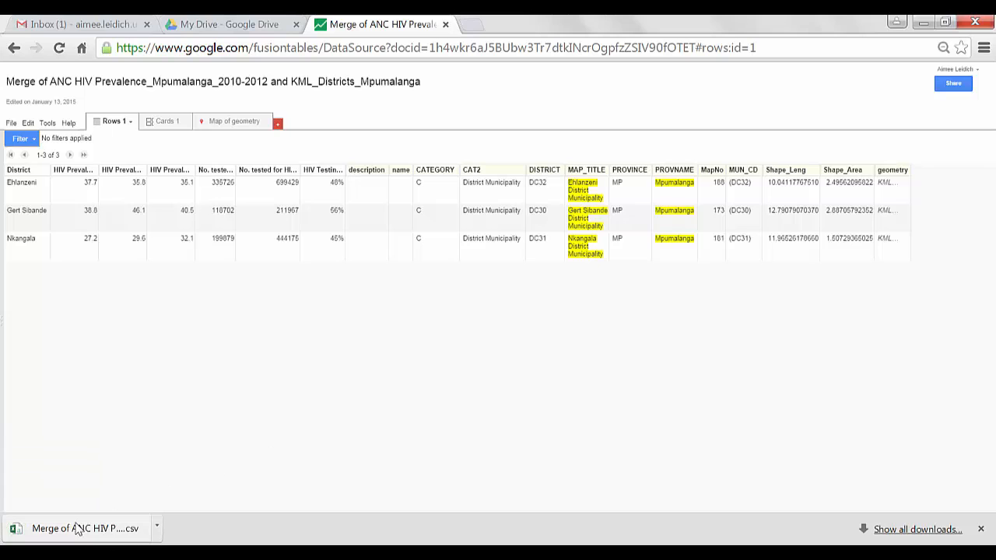
pyautogui.moveTo(84, 529)
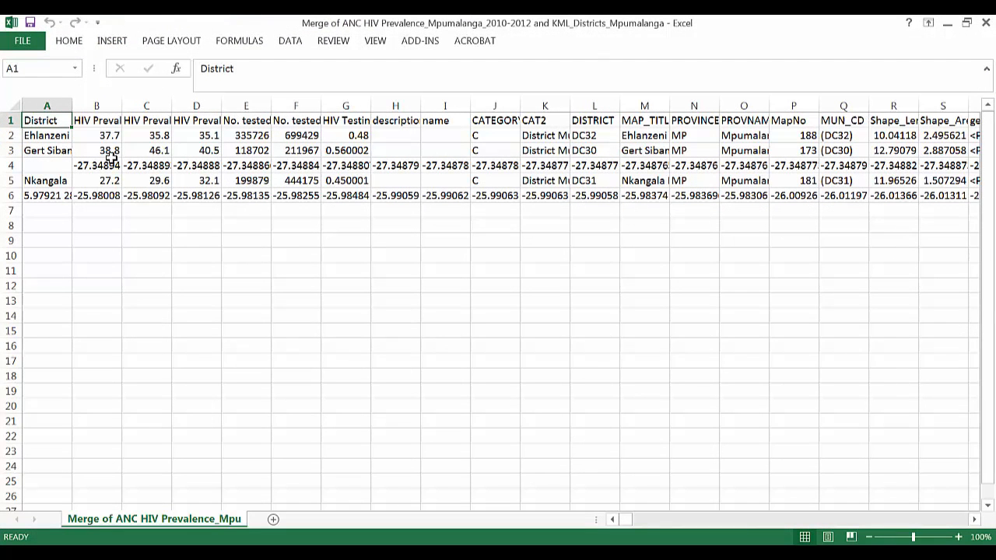
pyautogui.click(743, 106)
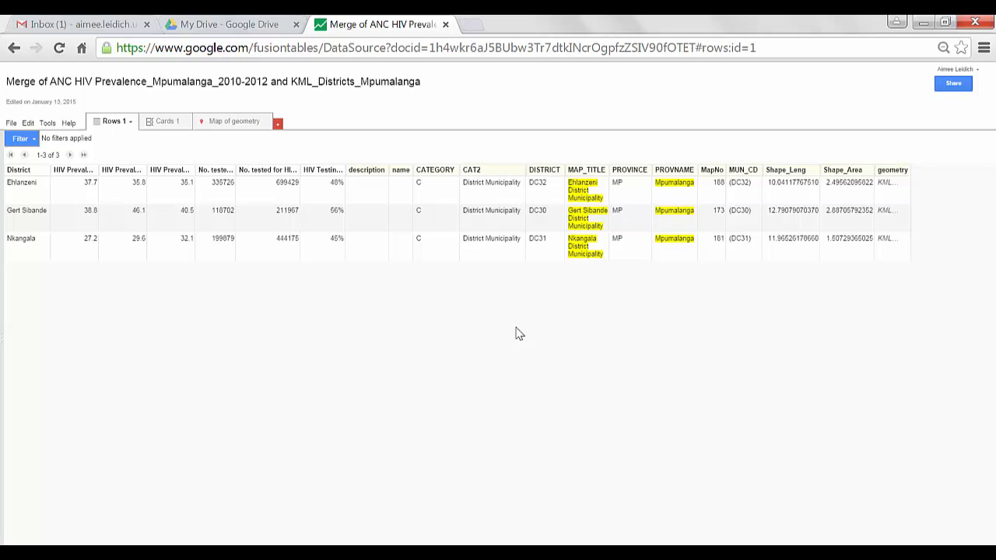
pyautogui.moveTo(51, 255)
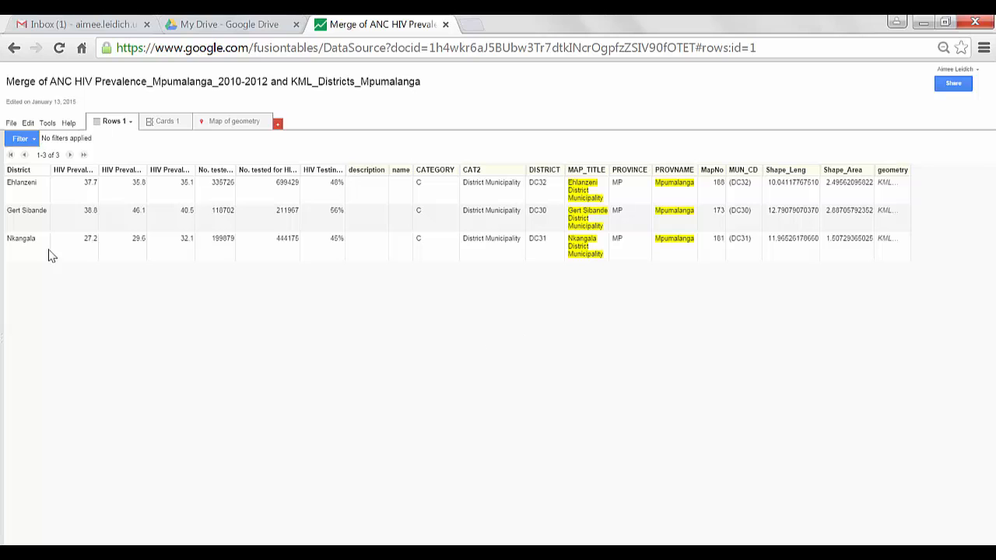
# Step: Start a new table import and browse the Downloads folder for the merged CSV
pyautogui.click(11, 122)
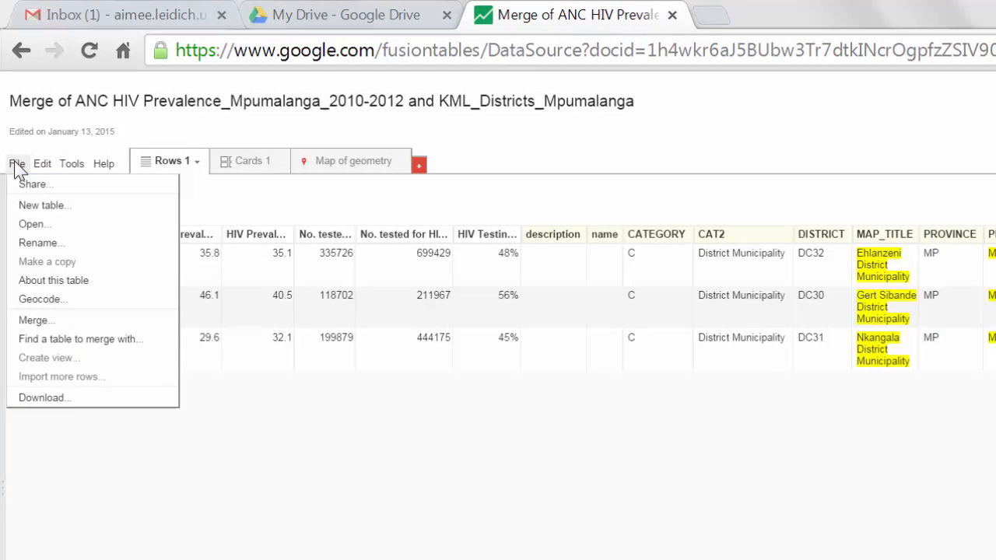
pyautogui.moveTo(44, 205)
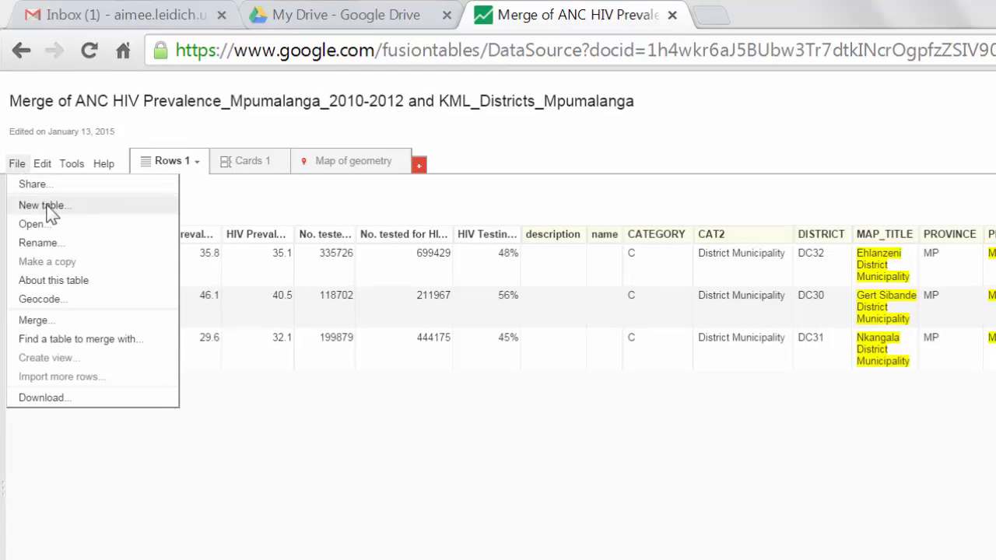
pyautogui.click(43, 205)
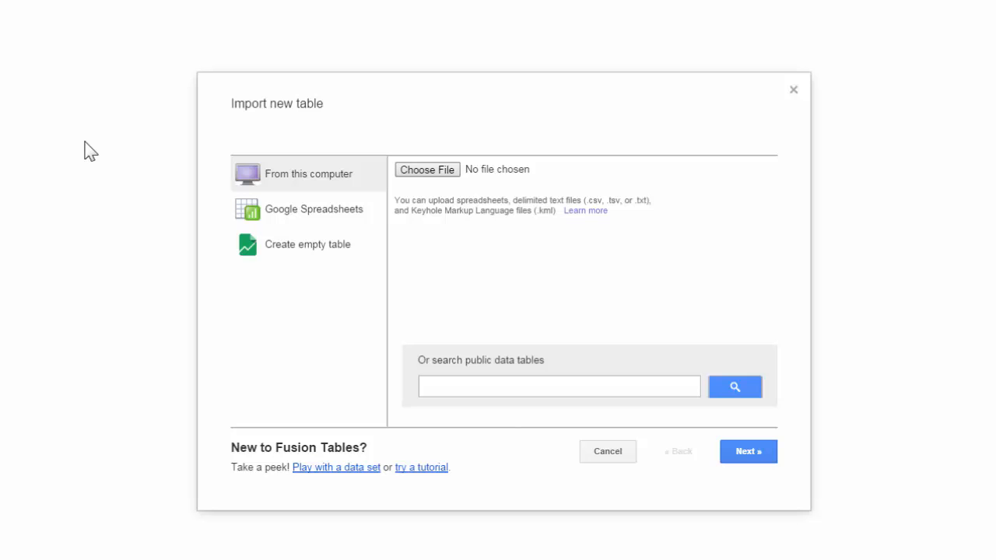
pyautogui.moveTo(392, 121)
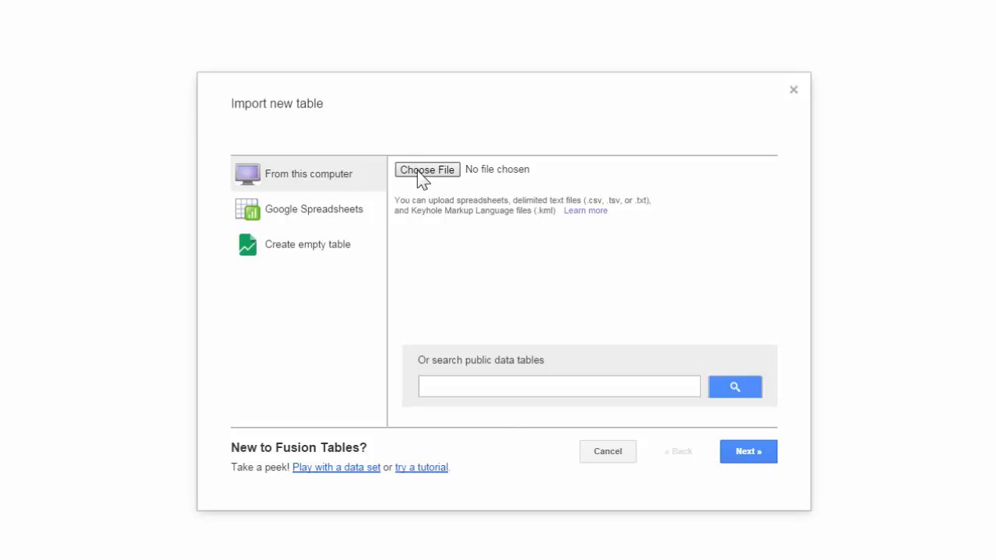
pyautogui.click(427, 170)
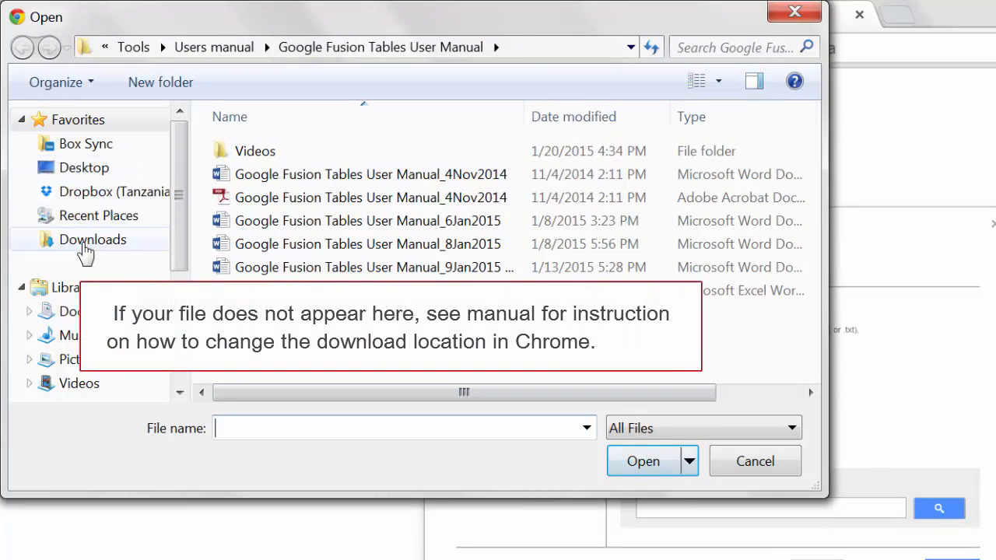
pyautogui.click(93, 240)
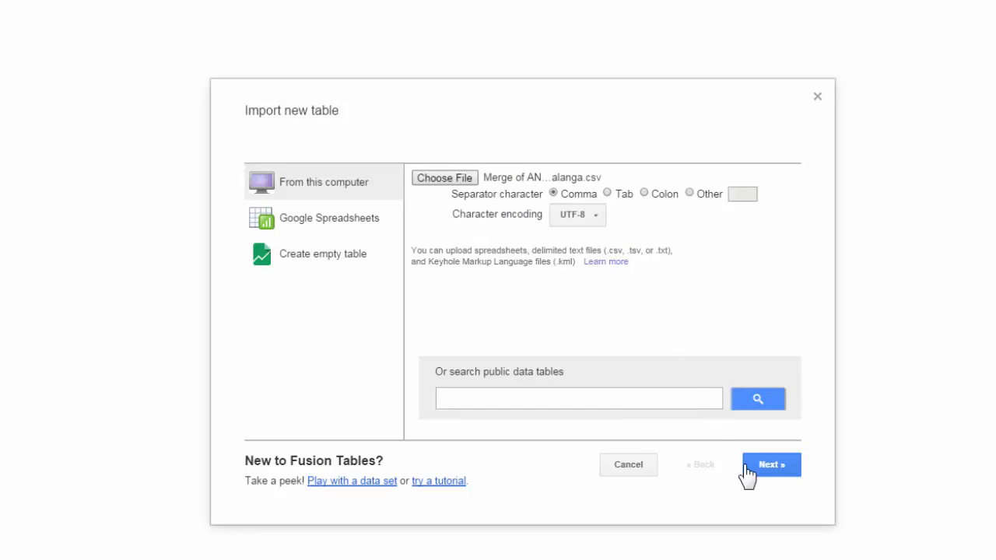
# Step: Step through Next with row 1 as column names and Finish to create the imported table
pyautogui.click(770, 464)
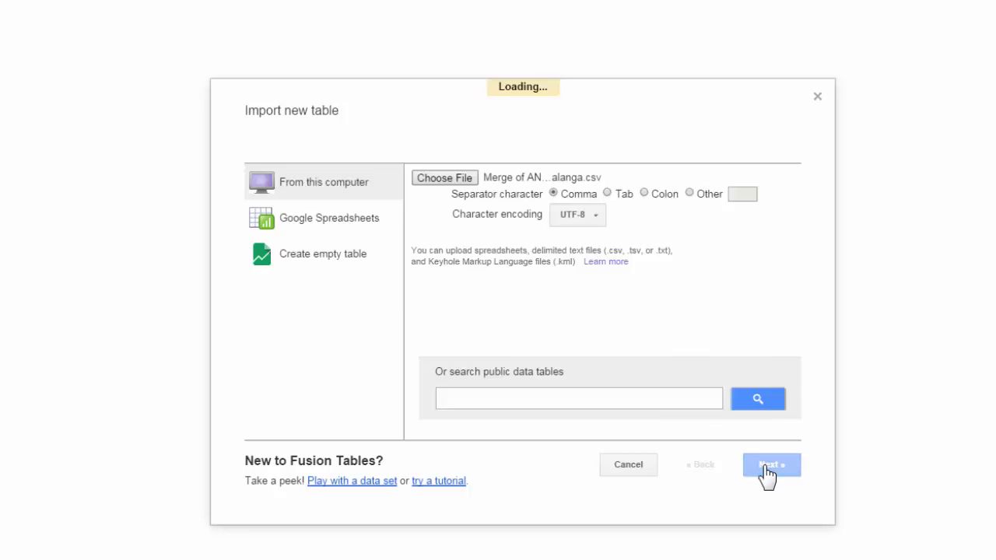
pyautogui.click(770, 464)
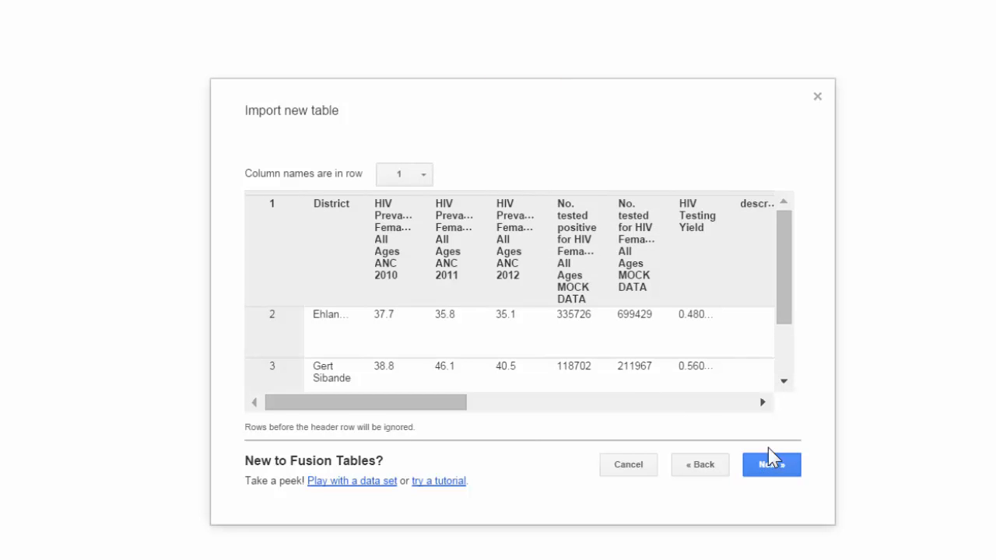
pyautogui.click(772, 464)
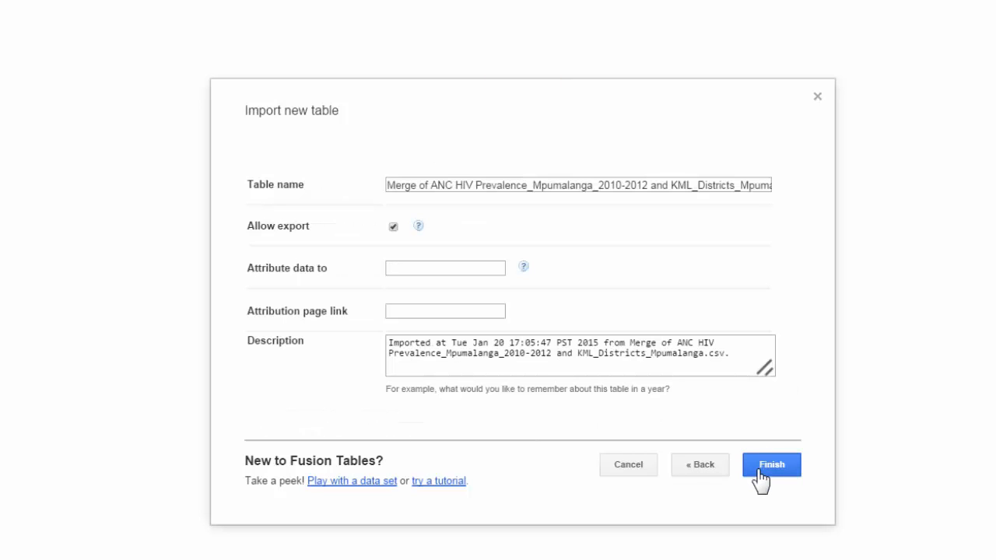
pyautogui.click(771, 464)
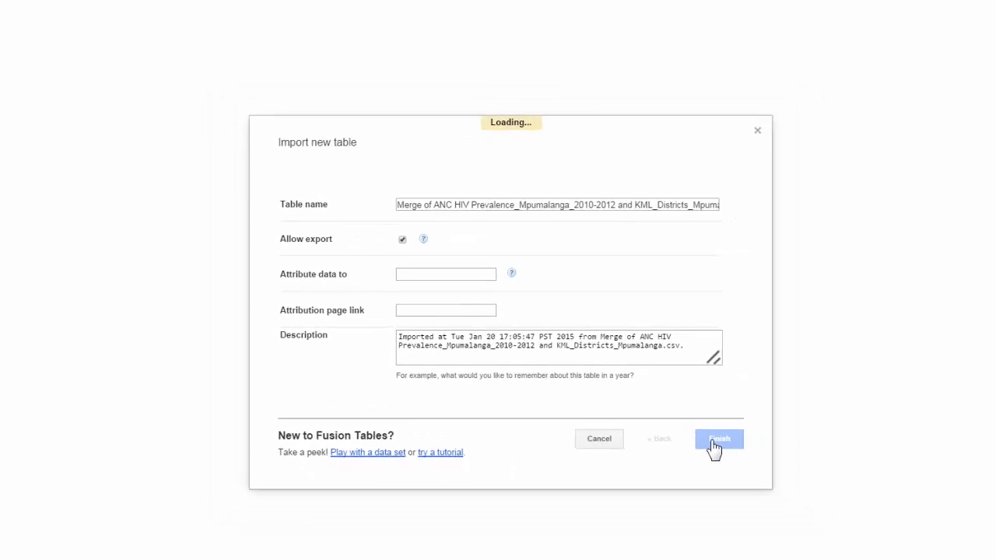
pyautogui.click(719, 438)
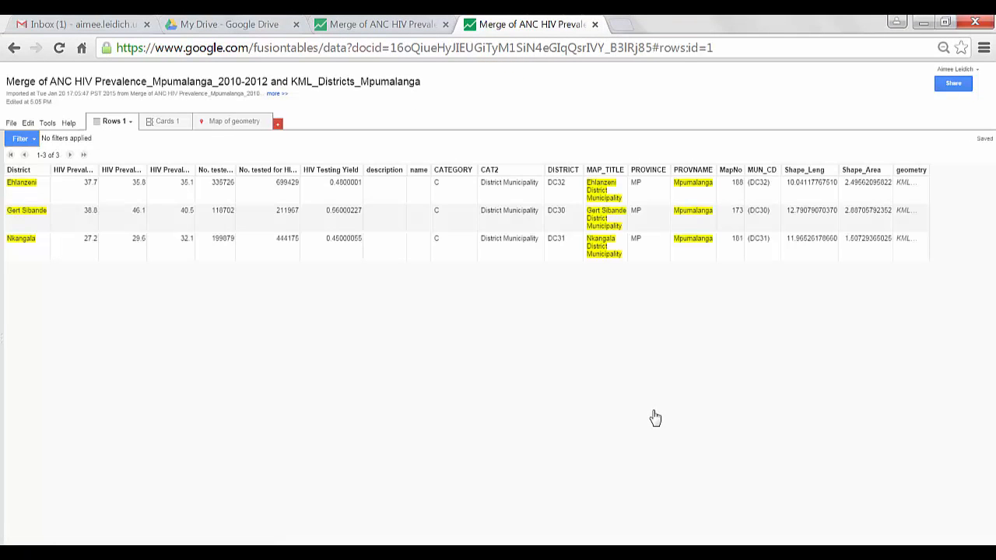
pyautogui.moveTo(846, 233)
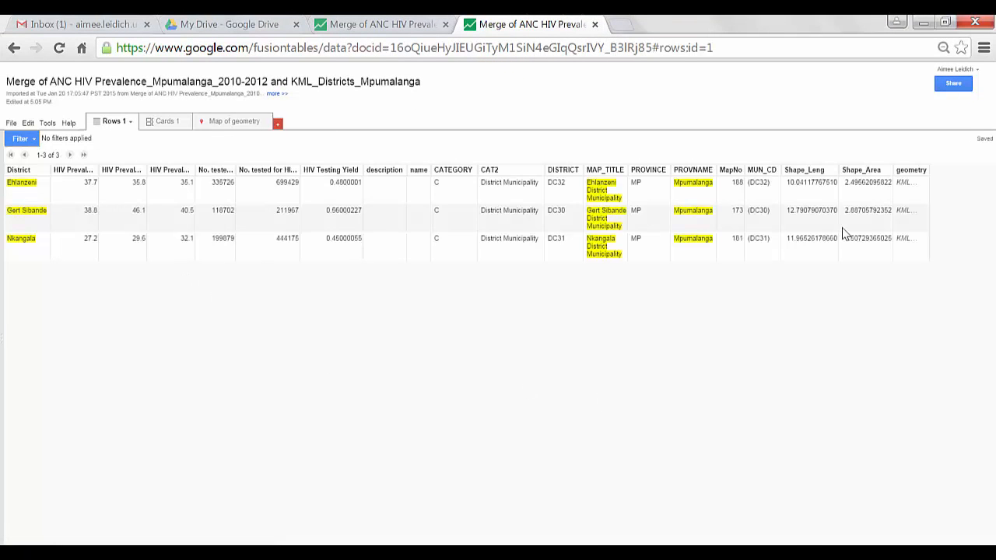
# Step: Check the Edit menu options, then move to the Map of geometry tab
pyautogui.click(28, 123)
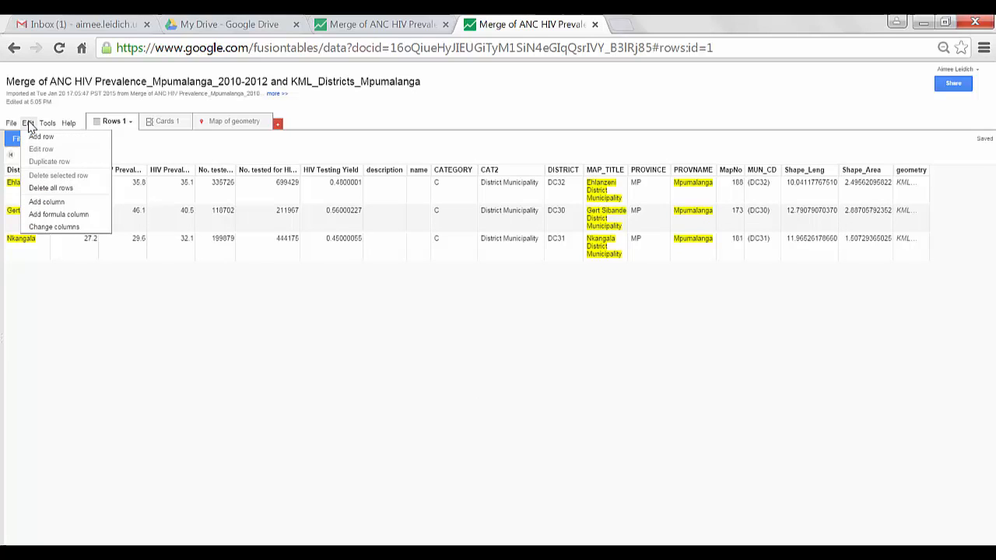
pyautogui.moveTo(59, 215)
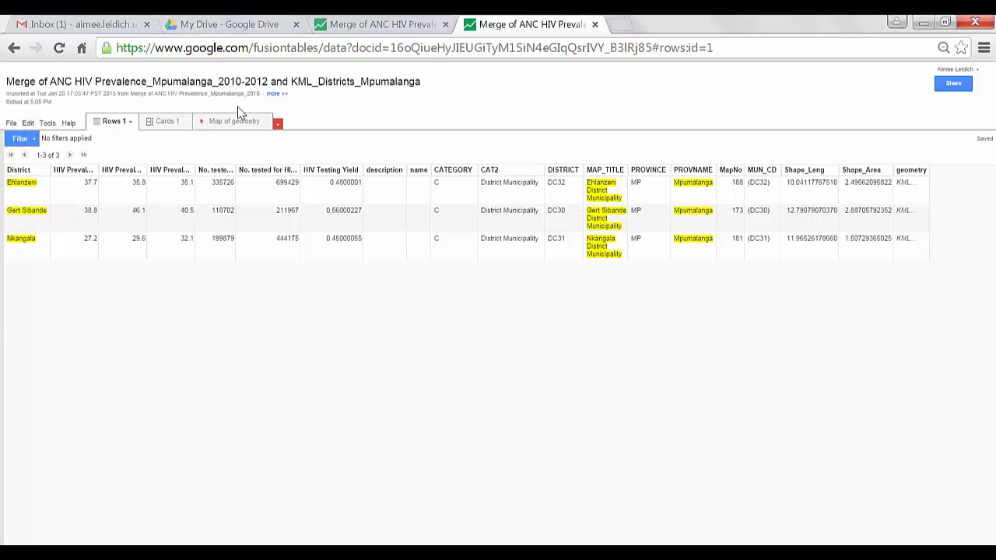
pyautogui.click(232, 122)
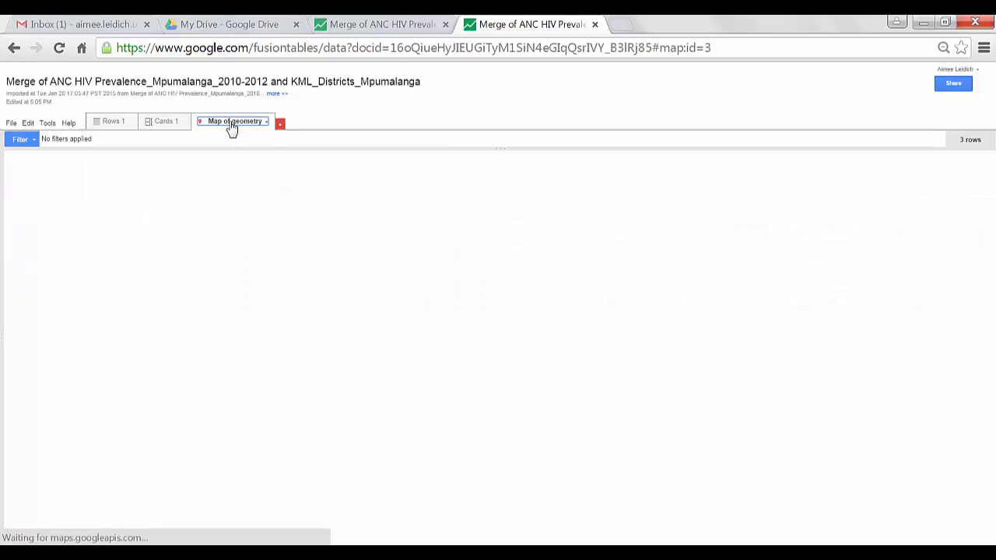
# Step: Load the Map of geometry tab showing the three Mpumalanga districts shaded red
pyautogui.click(233, 122)
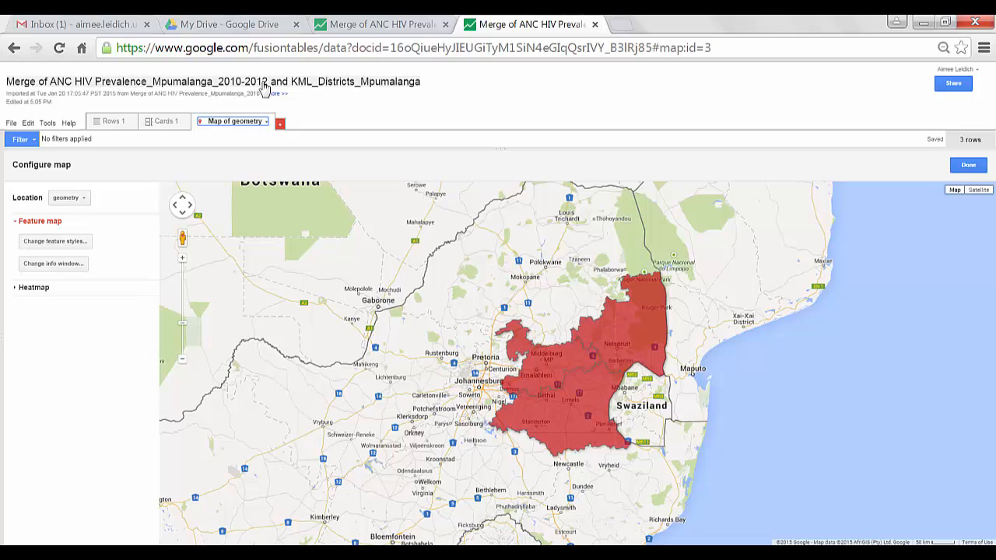
pyautogui.moveTo(327, 89)
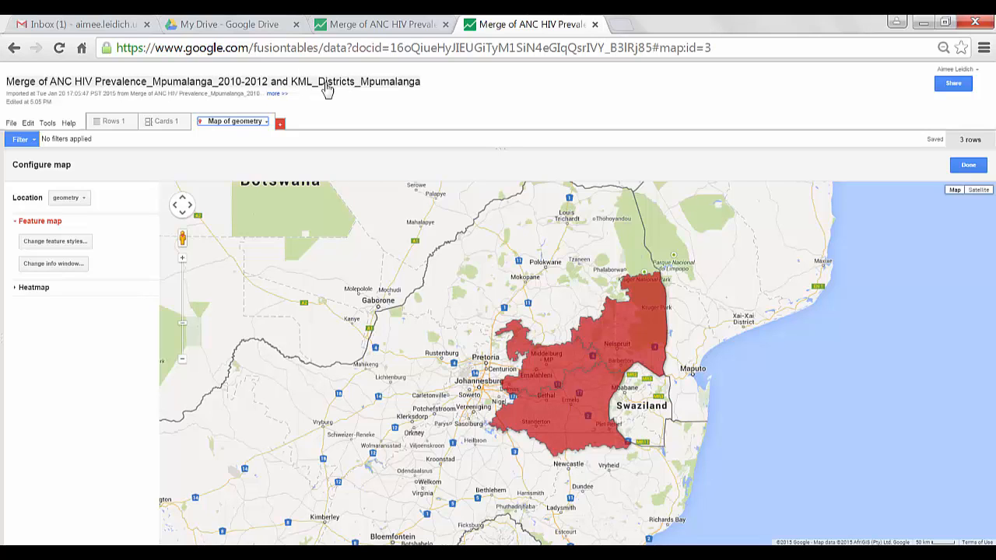
pyautogui.moveTo(267, 89)
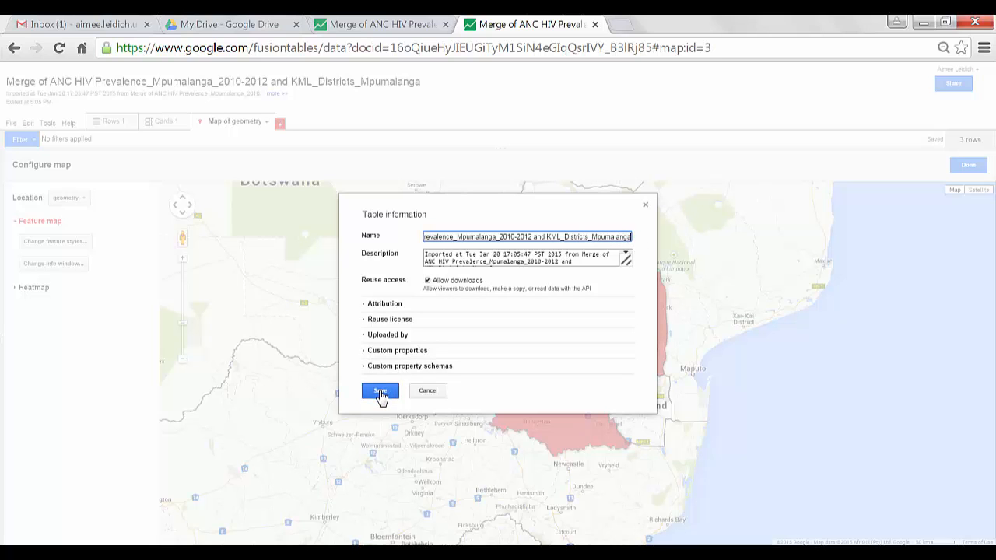
# Step: Save the table name without the 'Merge of' prefix
pyautogui.click(380, 391)
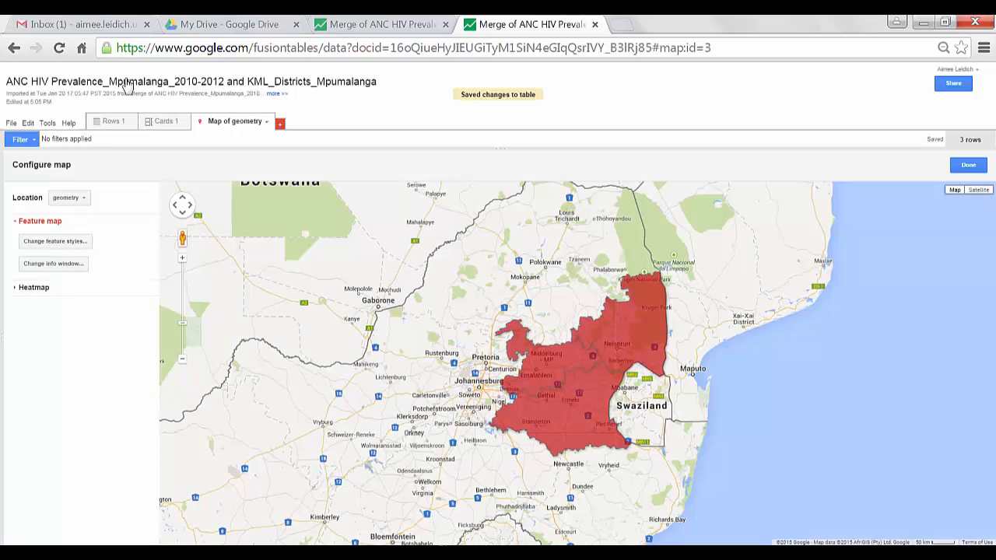
pyautogui.moveTo(346, 115)
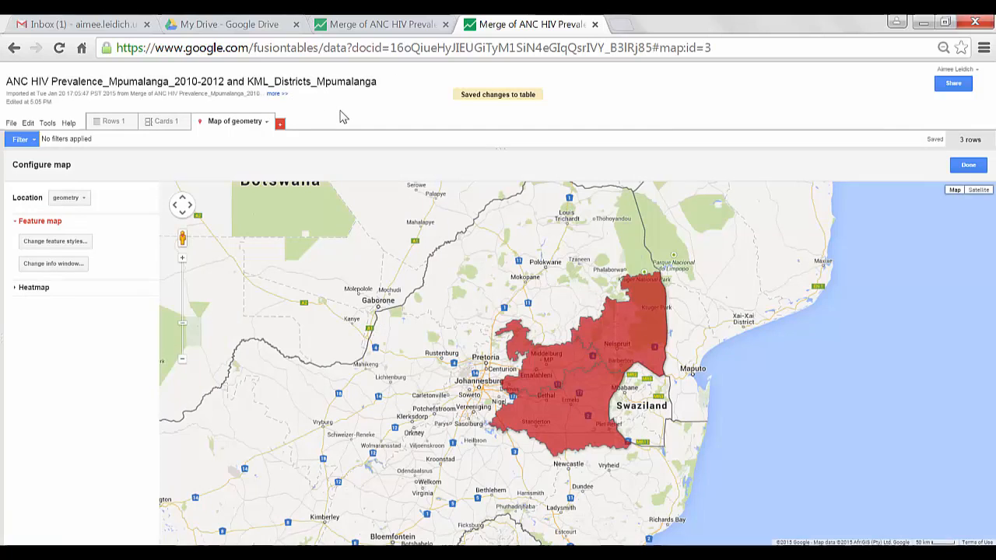